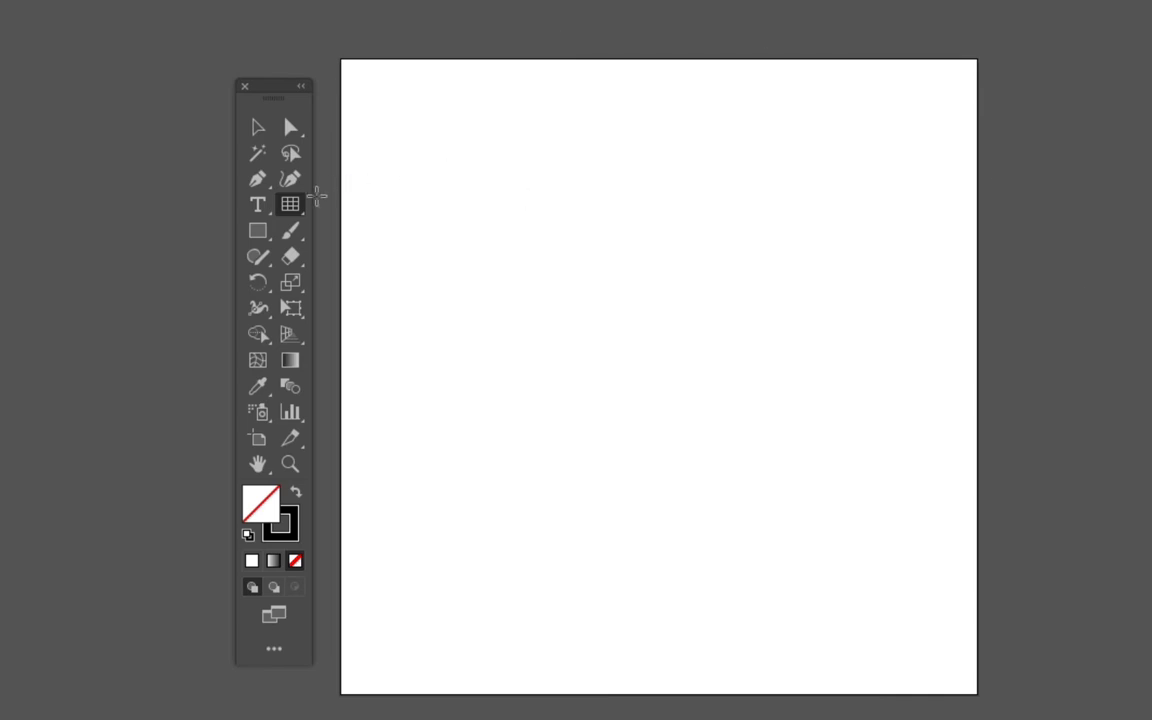
# - Select the Line Segment Tool from the Tools panel flyout, leaving the artboard blank
pyautogui.click(290, 204)
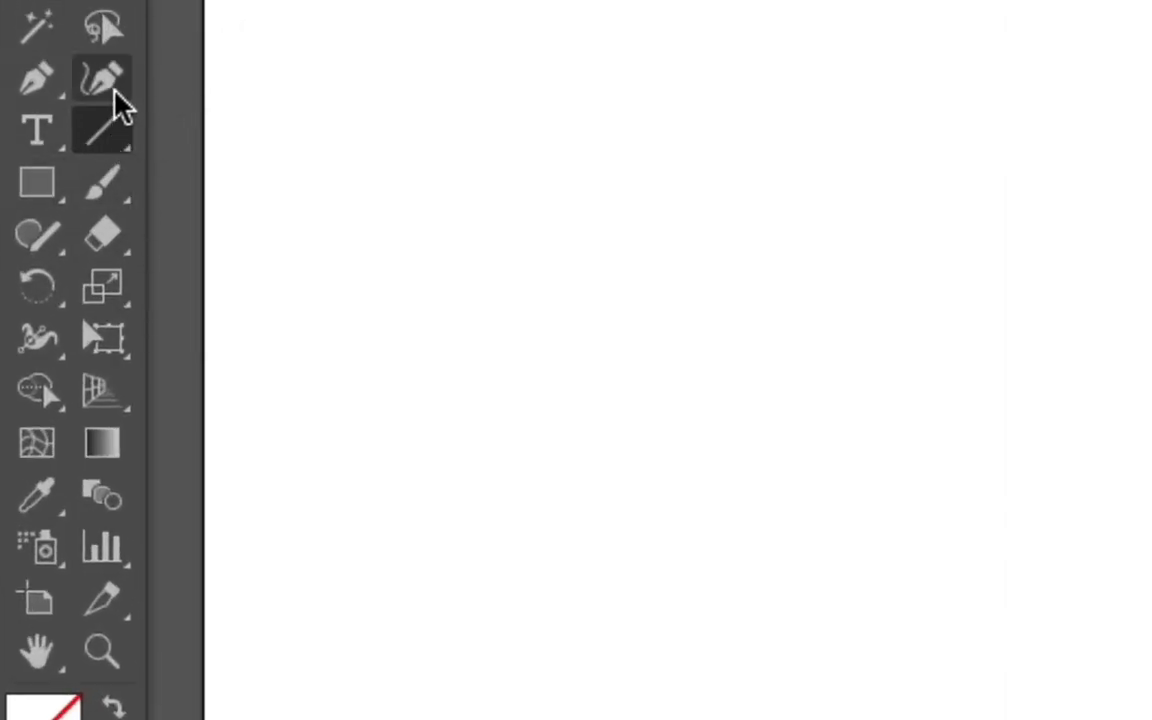
pyautogui.click(36, 80)
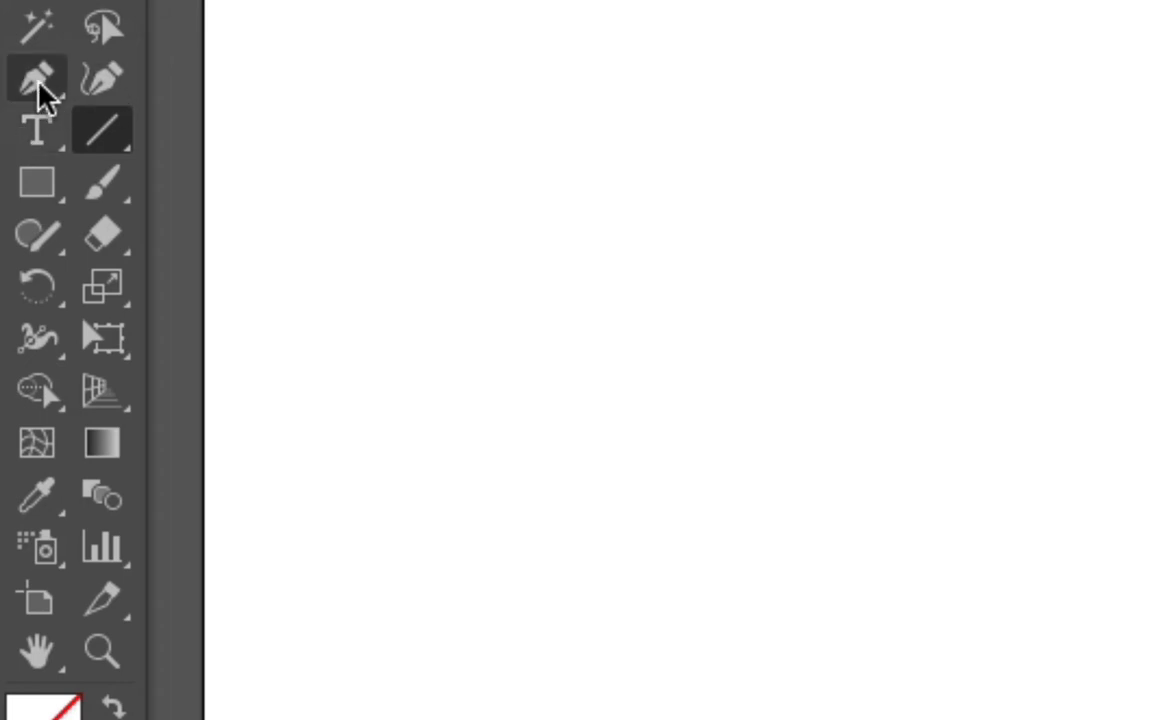
pyautogui.click(100, 130)
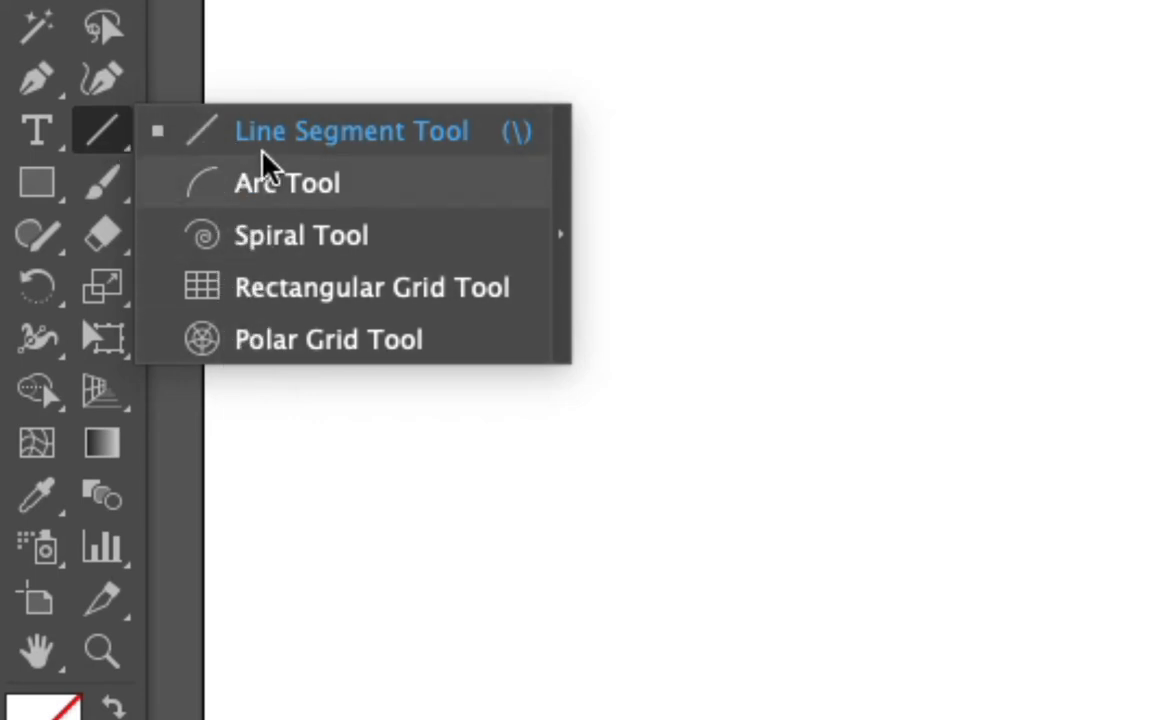
pyautogui.moveTo(150, 144)
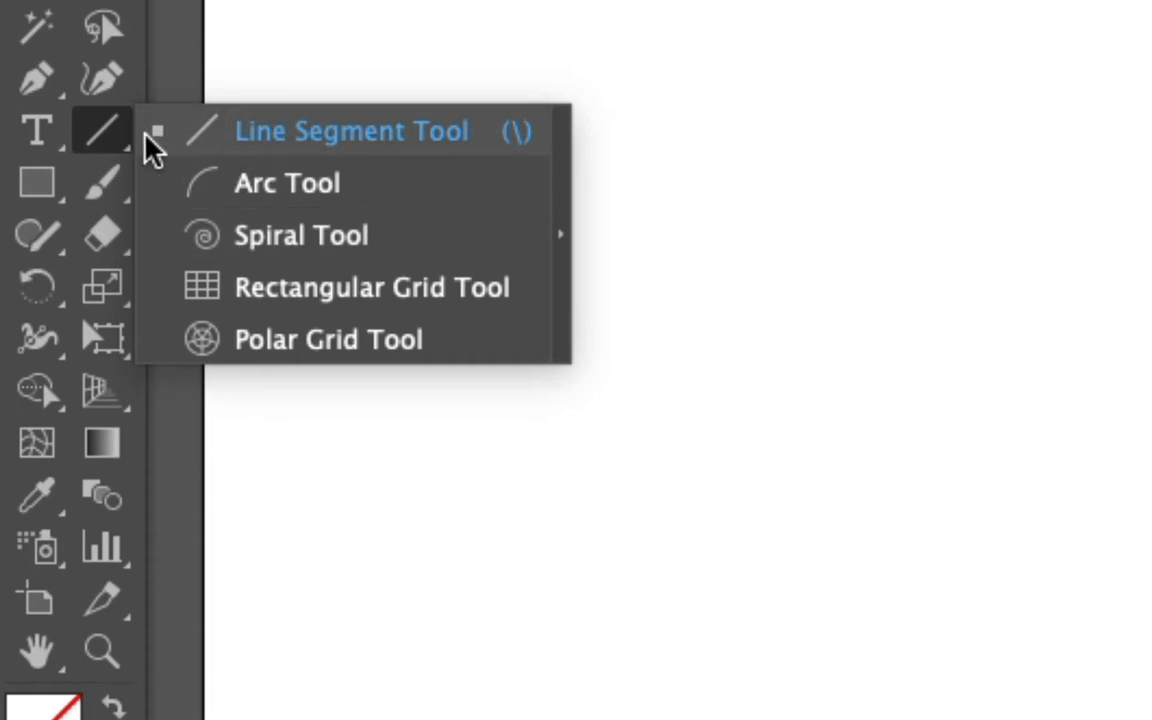
pyautogui.click(352, 132)
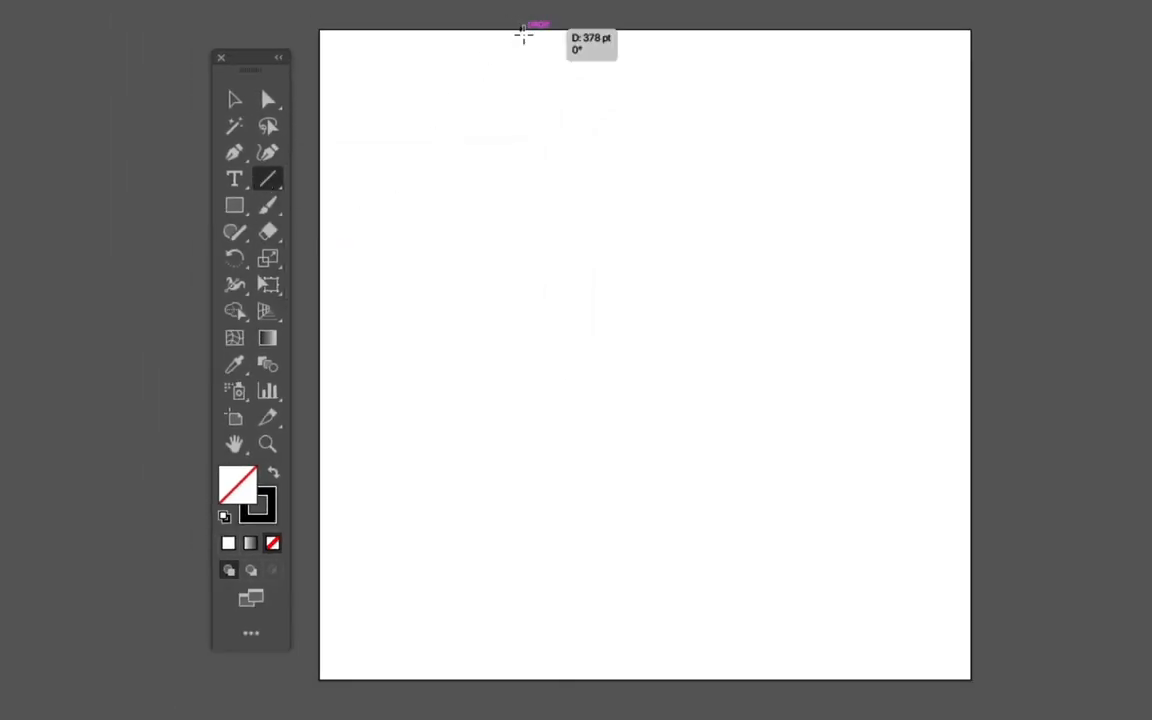
pyautogui.moveTo(520, 30); pyautogui.dragTo(582, 668)
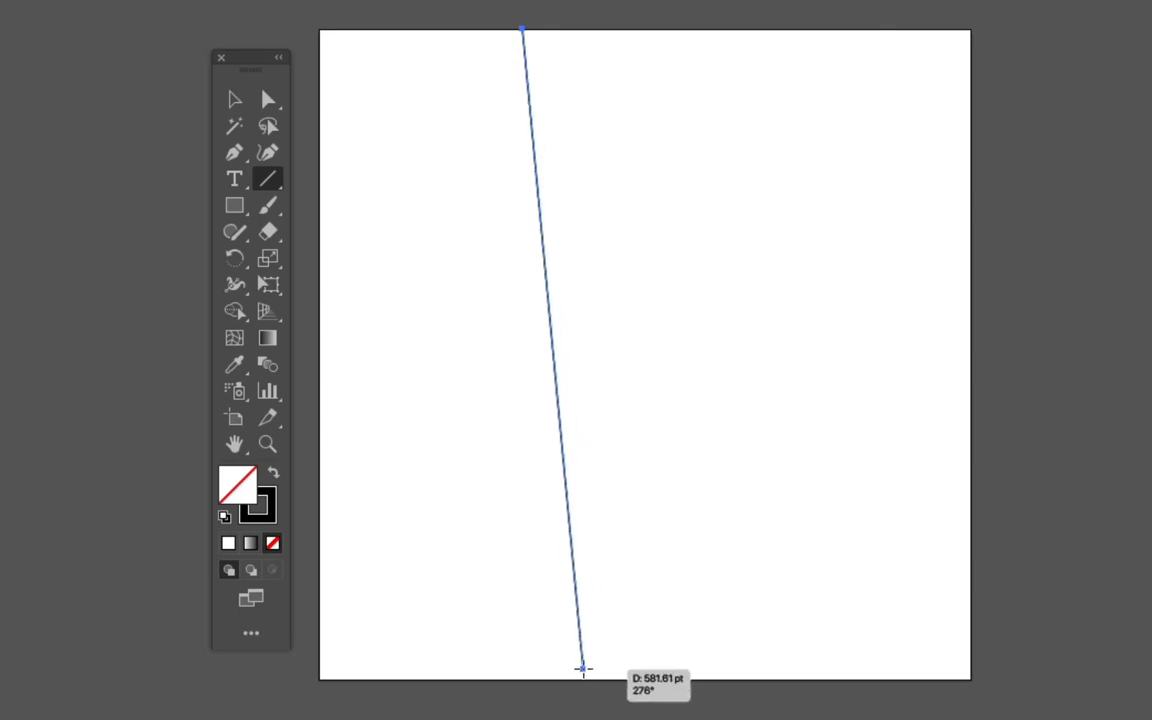
pyautogui.moveTo(584, 670); pyautogui.dragTo(644, 532)
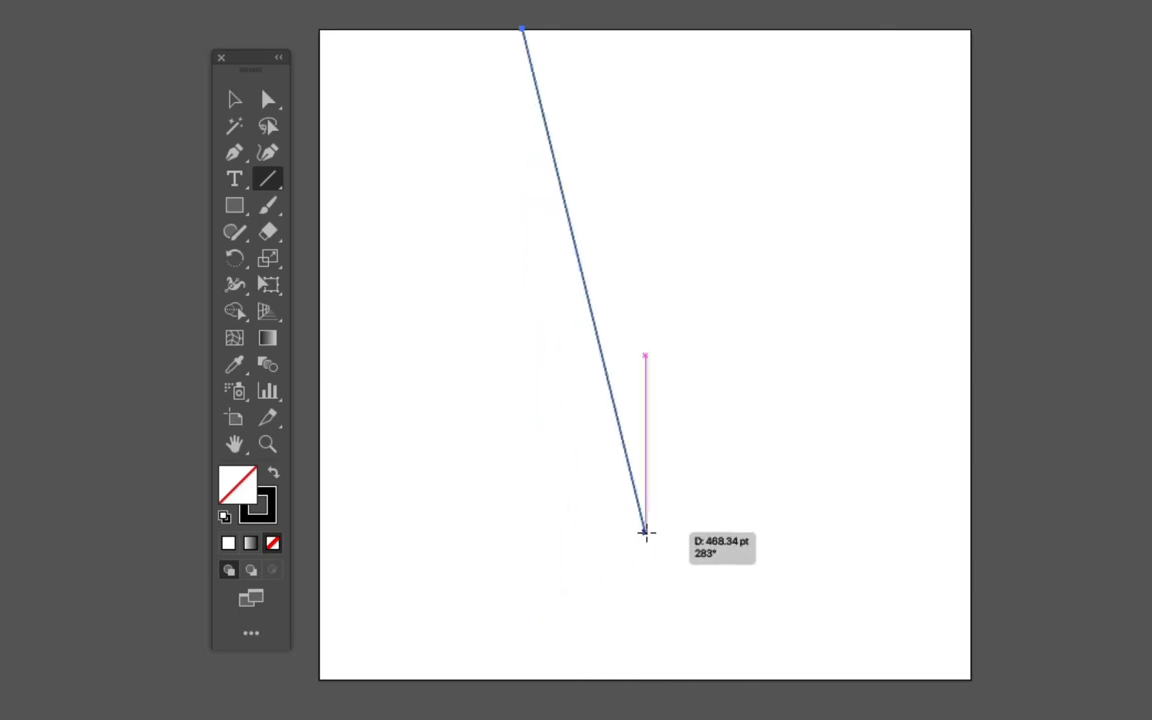
pyautogui.moveTo(644, 530); pyautogui.dragTo(508, 620)
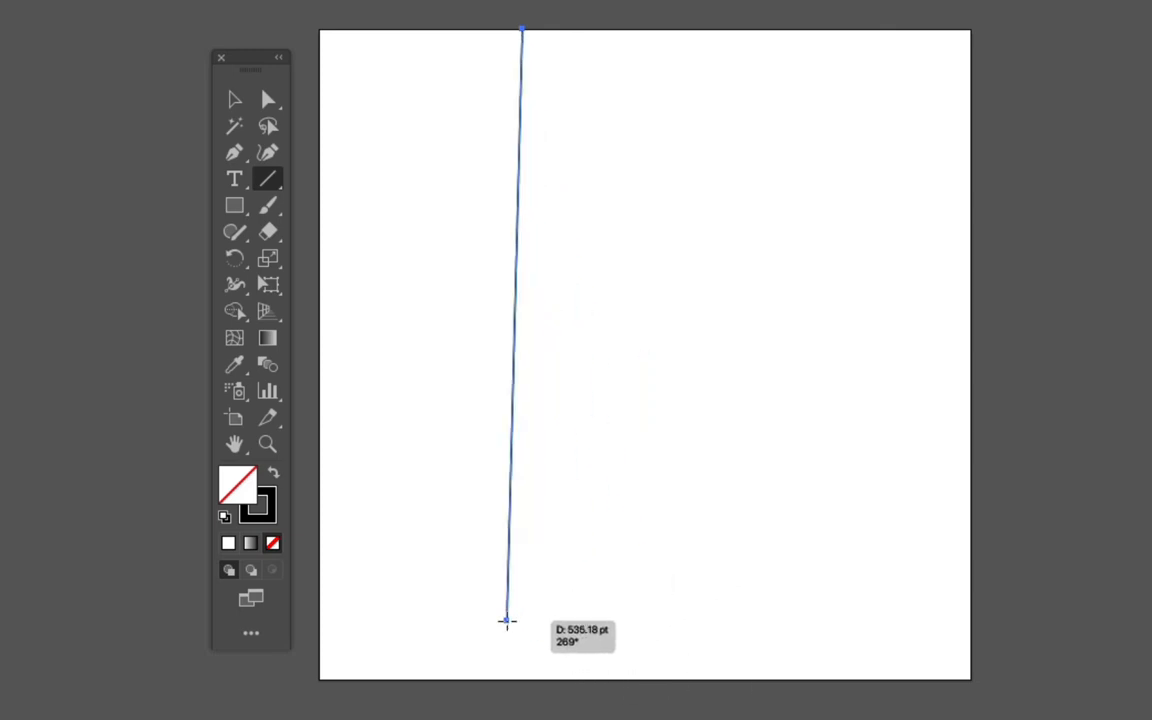
pyautogui.moveTo(508, 622); pyautogui.dragTo(576, 608)
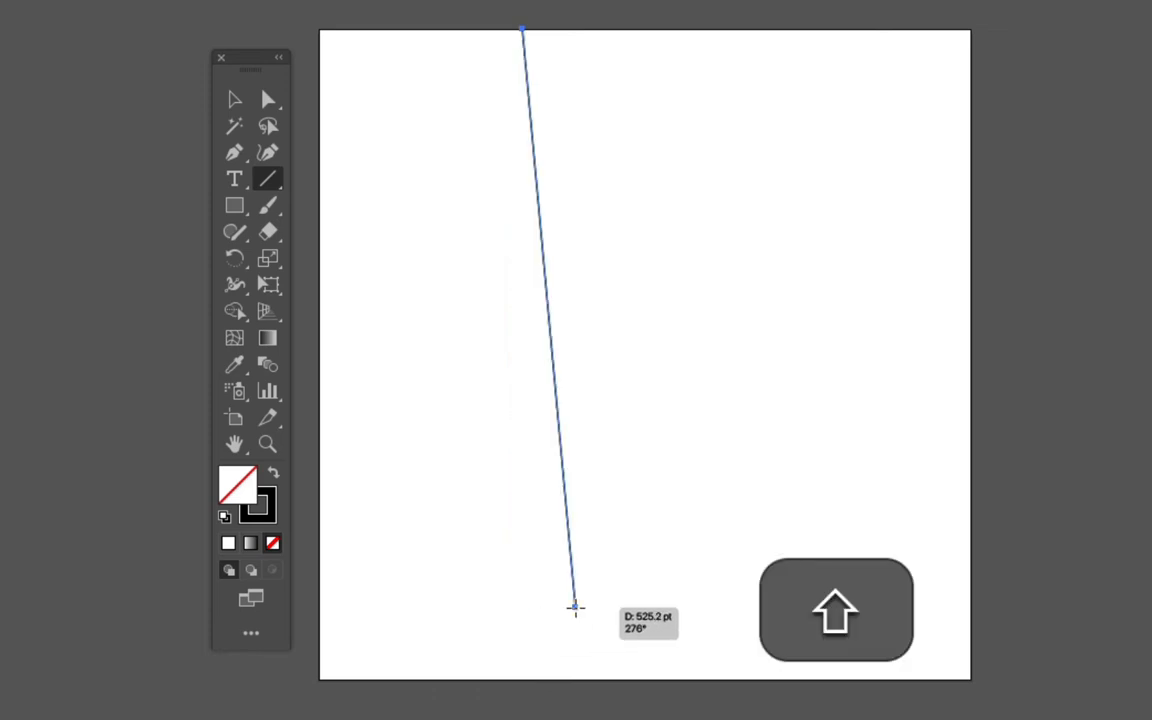
pyautogui.moveTo(576, 608); pyautogui.dragTo(504, 624)
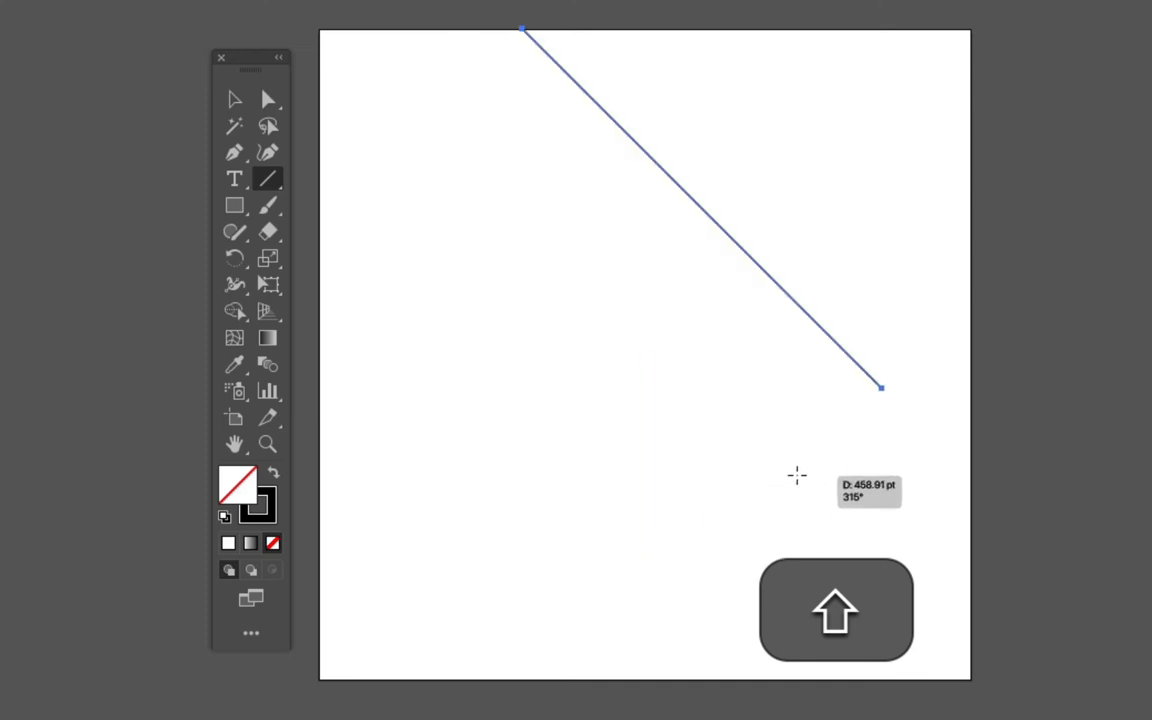
pyautogui.moveTo(880, 388); pyautogui.dragTo(520, 420)
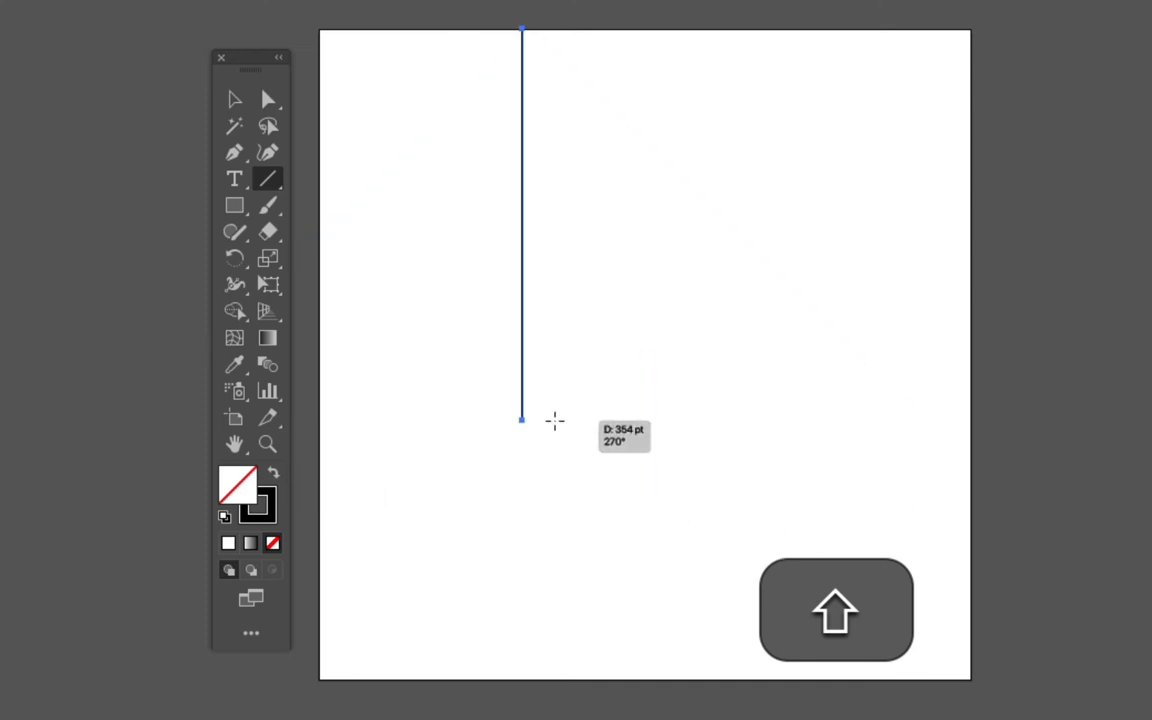
pyautogui.moveTo(520, 420); pyautogui.dragTo(520, 528)
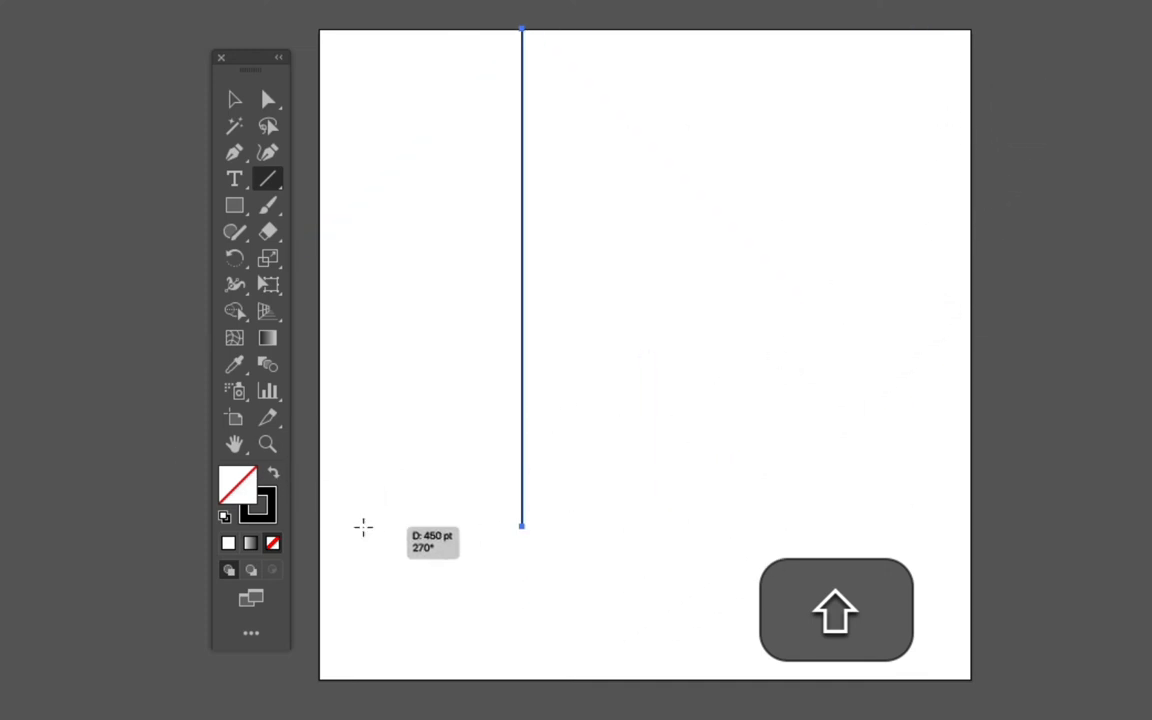
pyautogui.moveTo(520, 528); pyautogui.dragTo(532, 680)
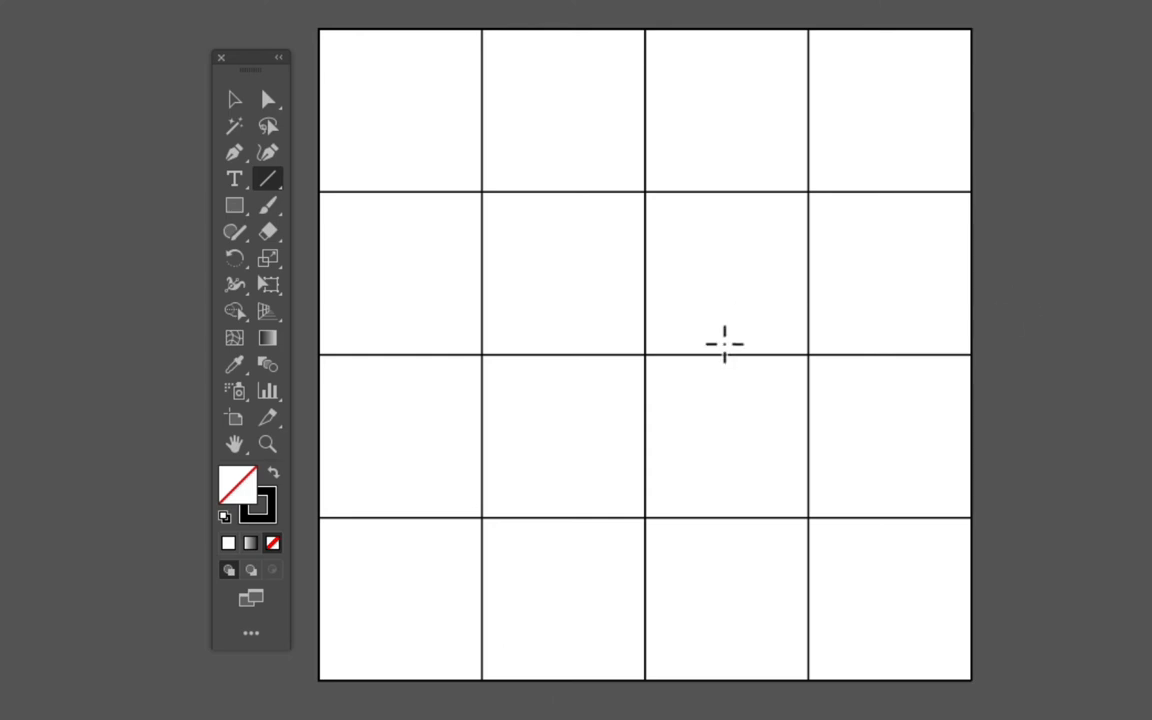
pyautogui.moveTo(476, 16)
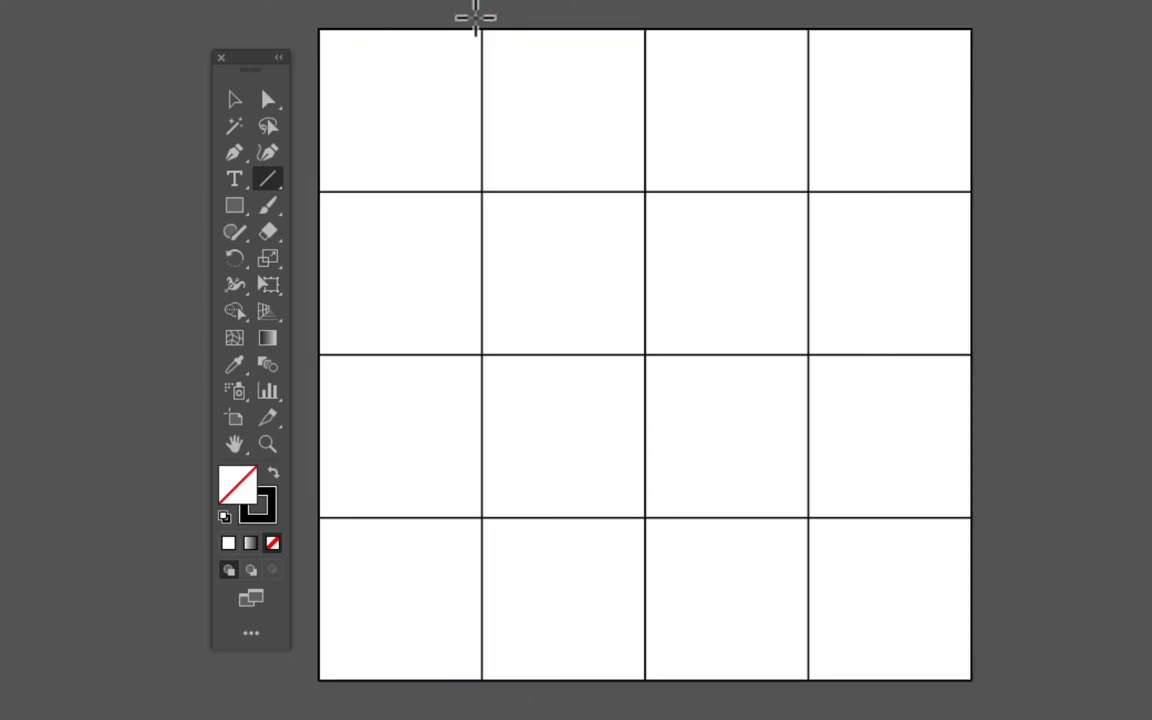
pyautogui.moveTo(816, 32)
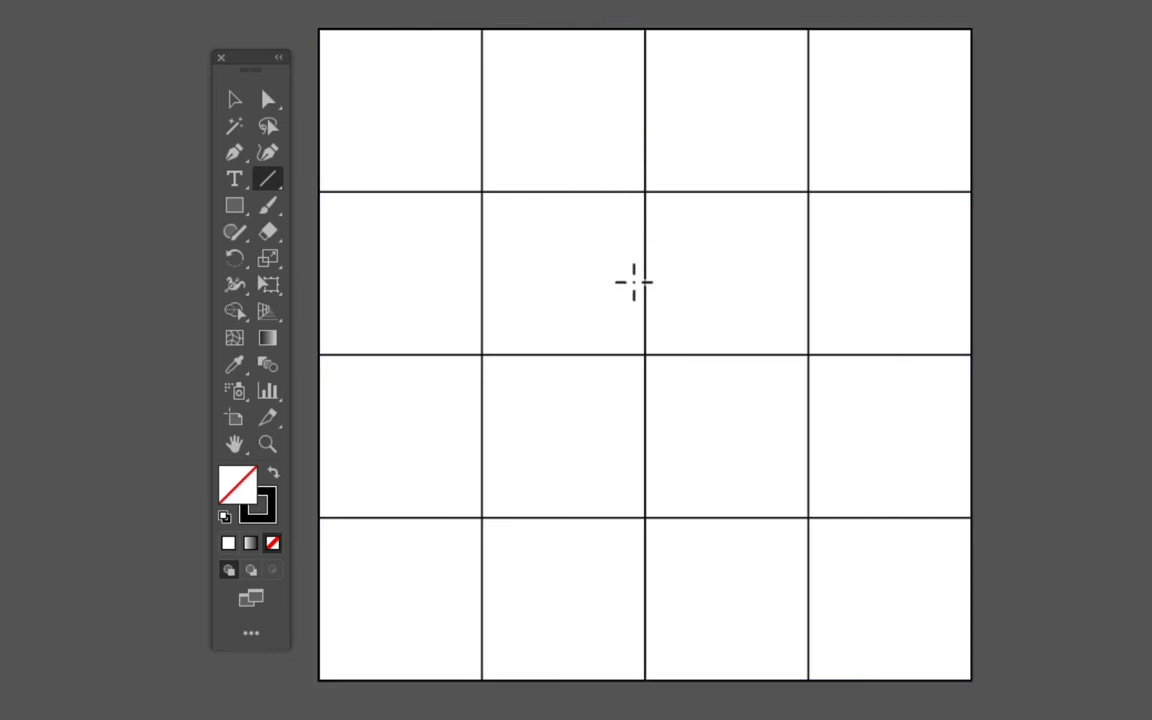
pyautogui.moveTo(956, 184)
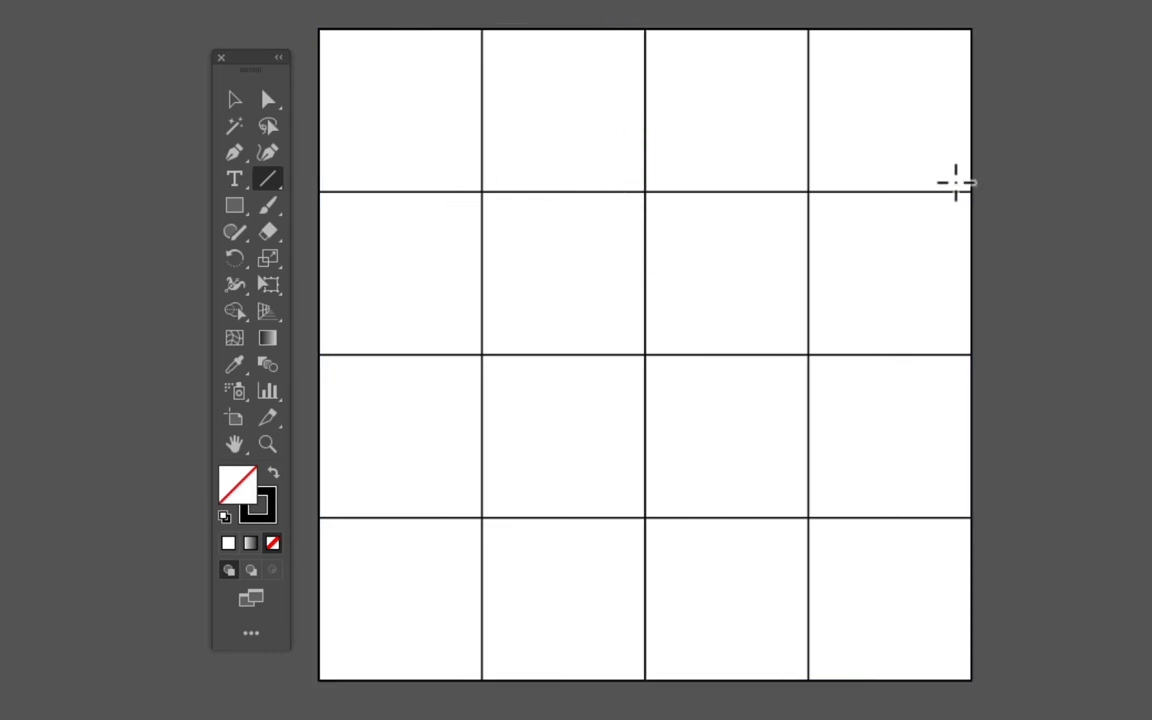
pyautogui.moveTo(796, 50)
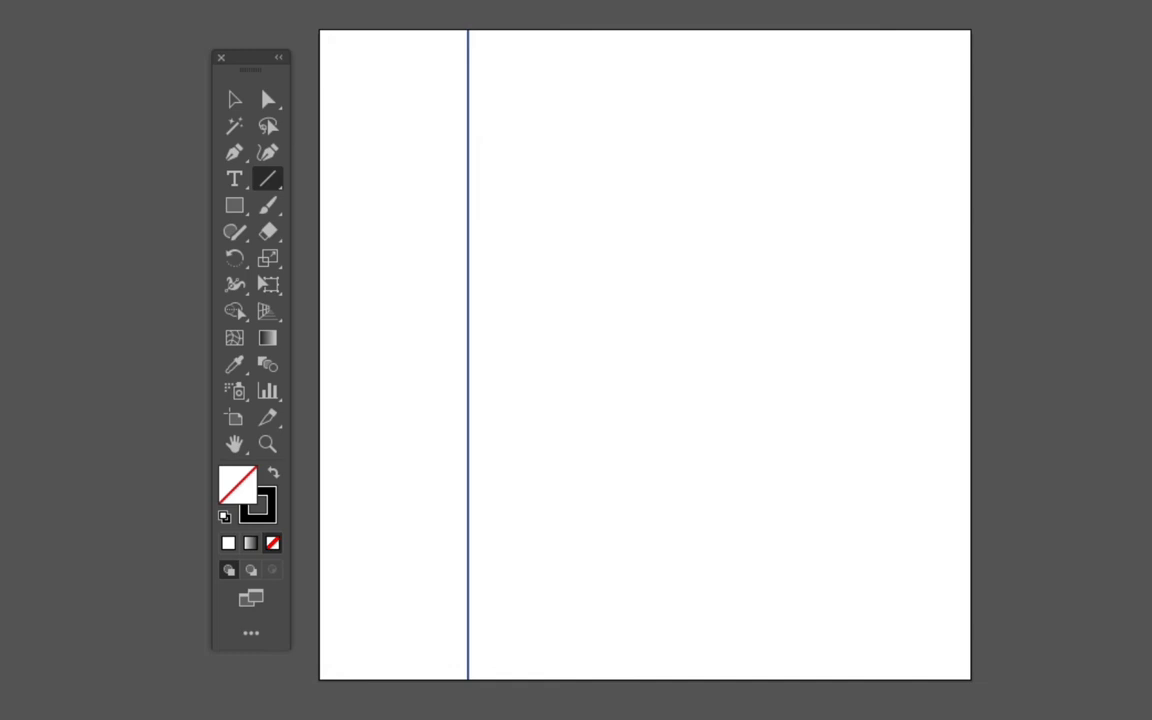
pyautogui.moveTo(686, 456)
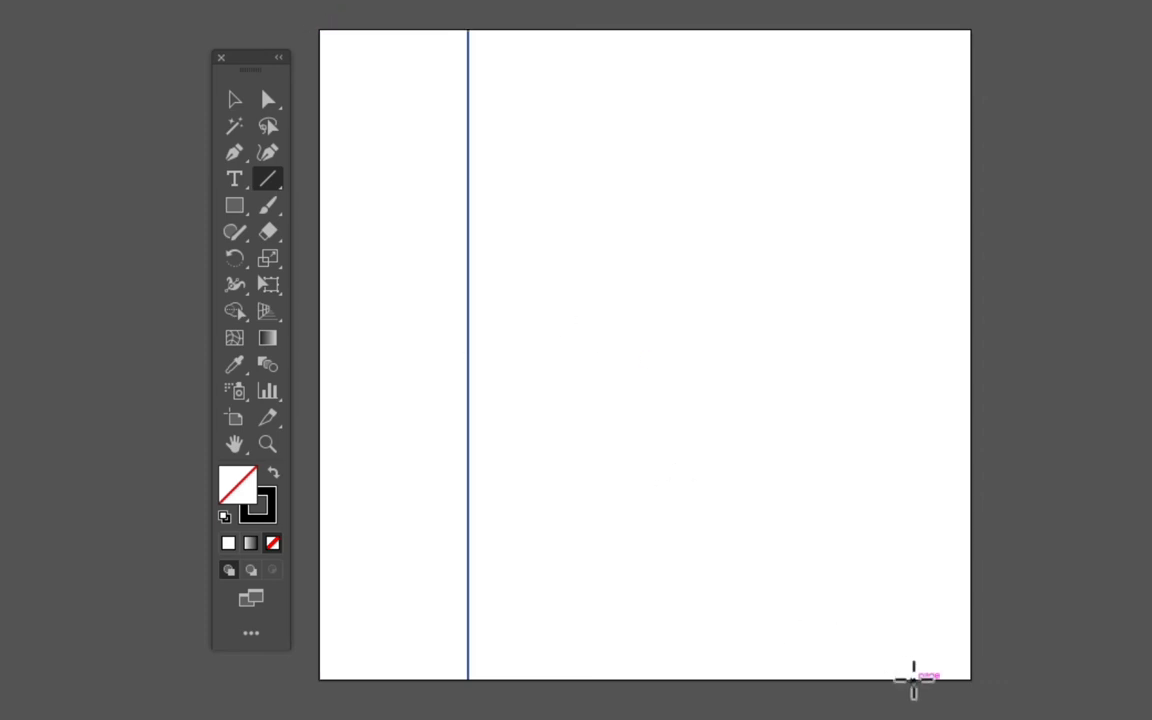
pyautogui.moveTo(480, 316)
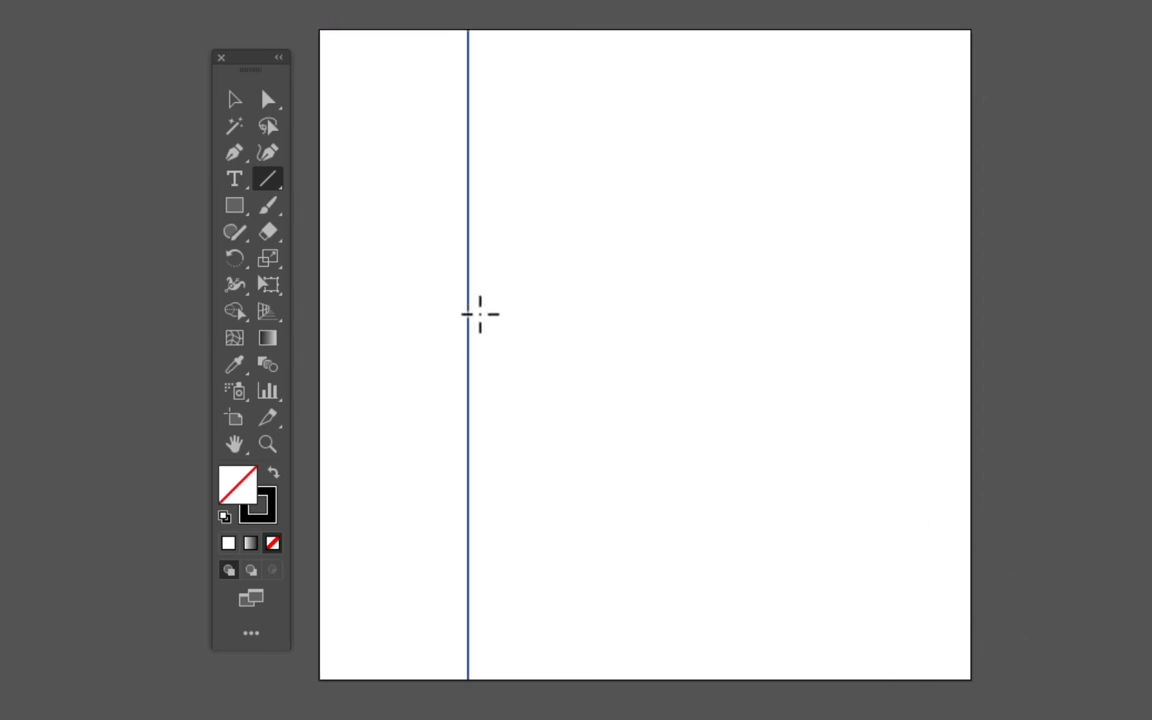
pyautogui.moveTo(1040, 478)
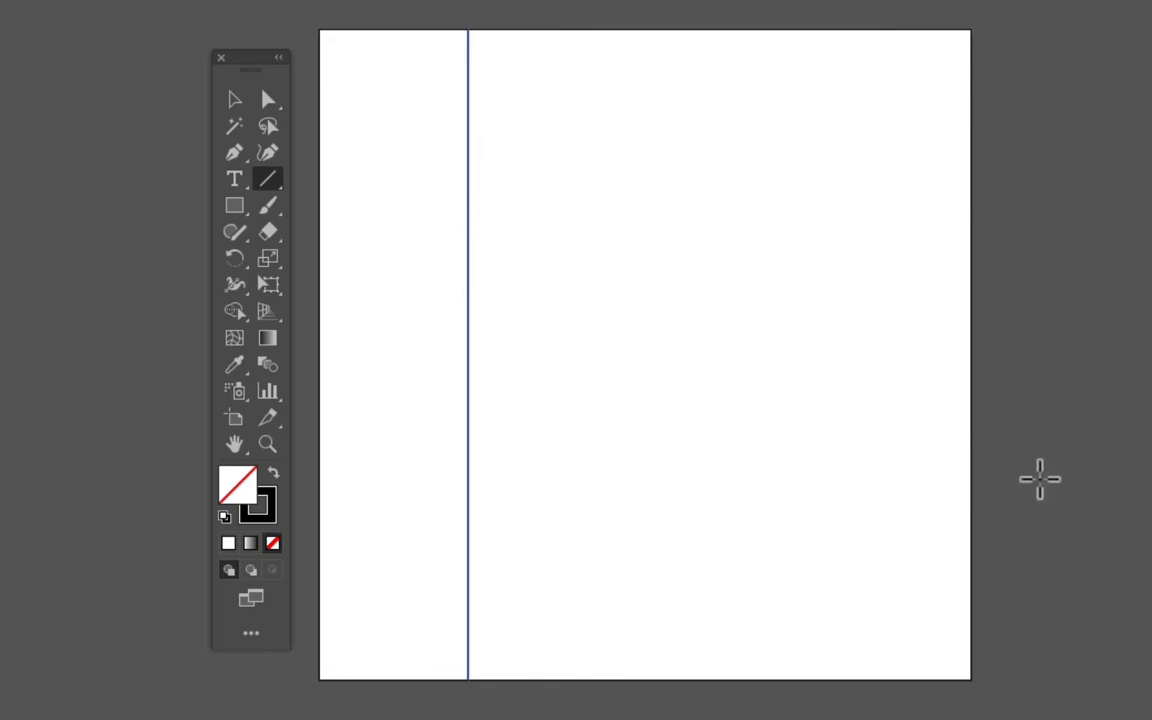
# - Draw a diagonal line from the bottom-left to the top-right corner of the artboard
pyautogui.moveTo(322, 678); pyautogui.dragTo(956, 32)
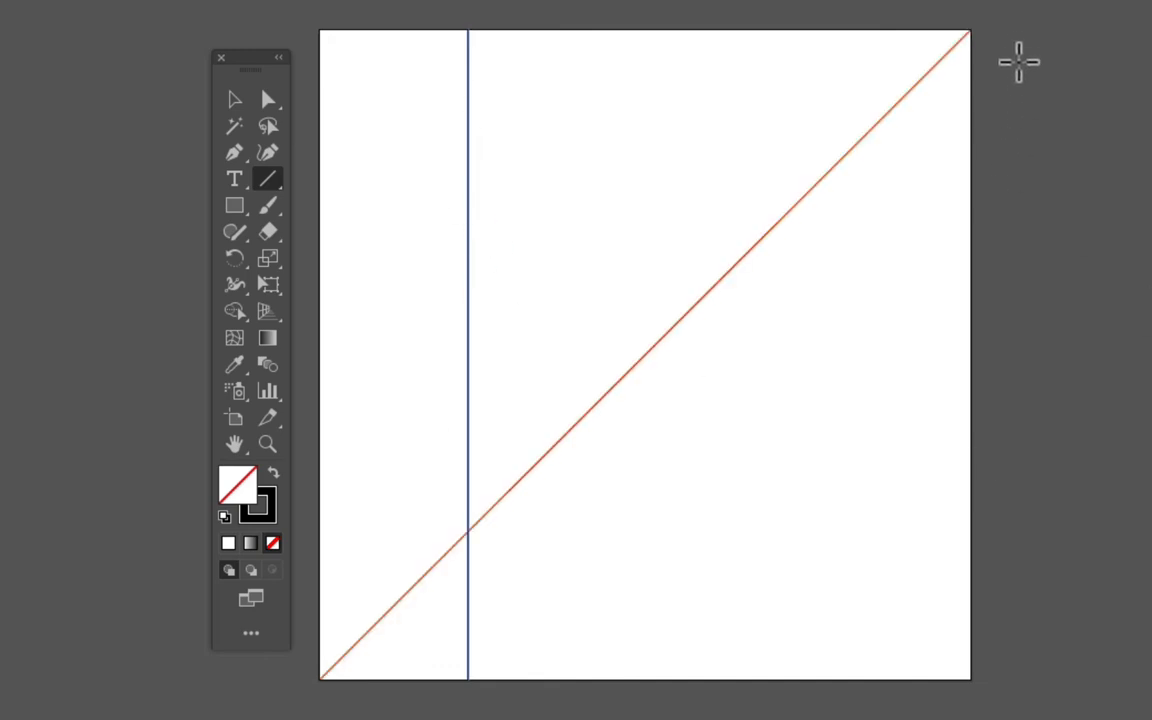
pyautogui.moveTo(532, 522)
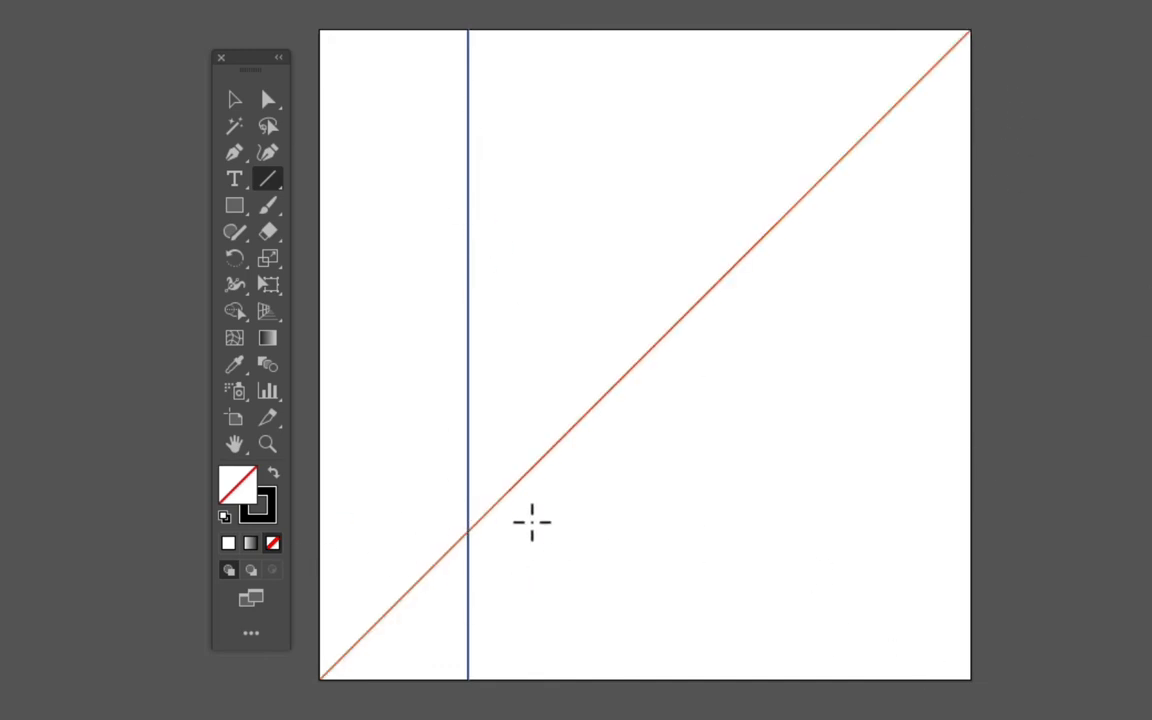
pyautogui.moveTo(510, 596)
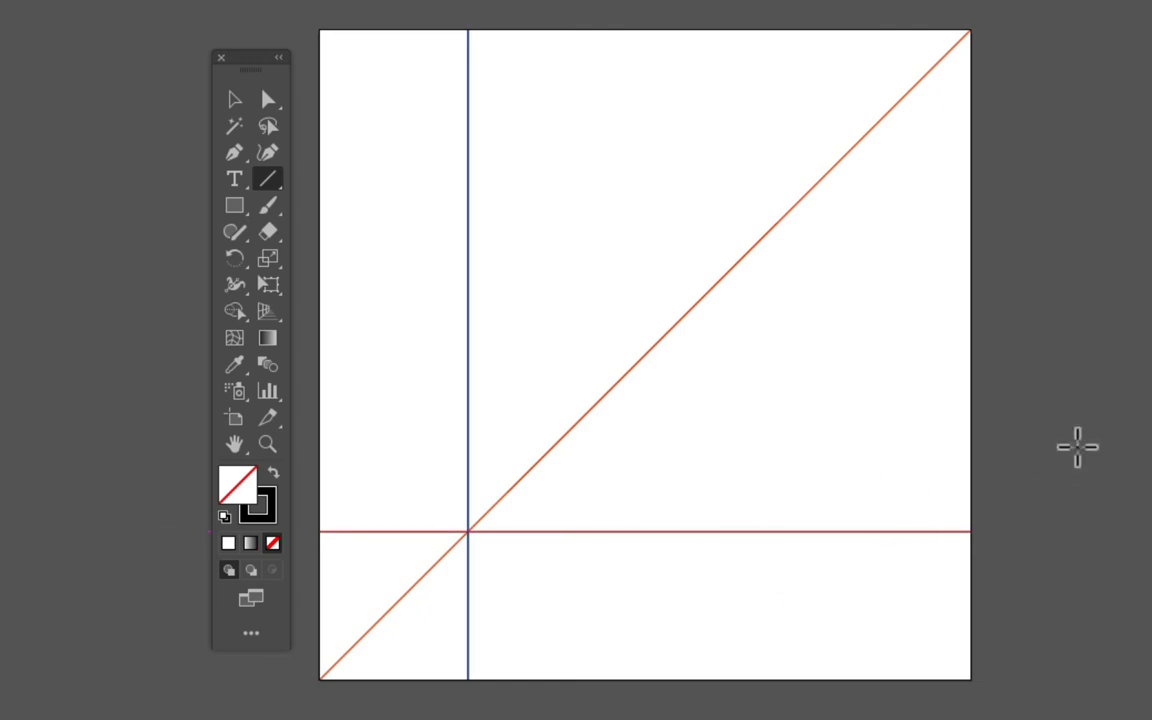
pyautogui.moveTo(404, 300)
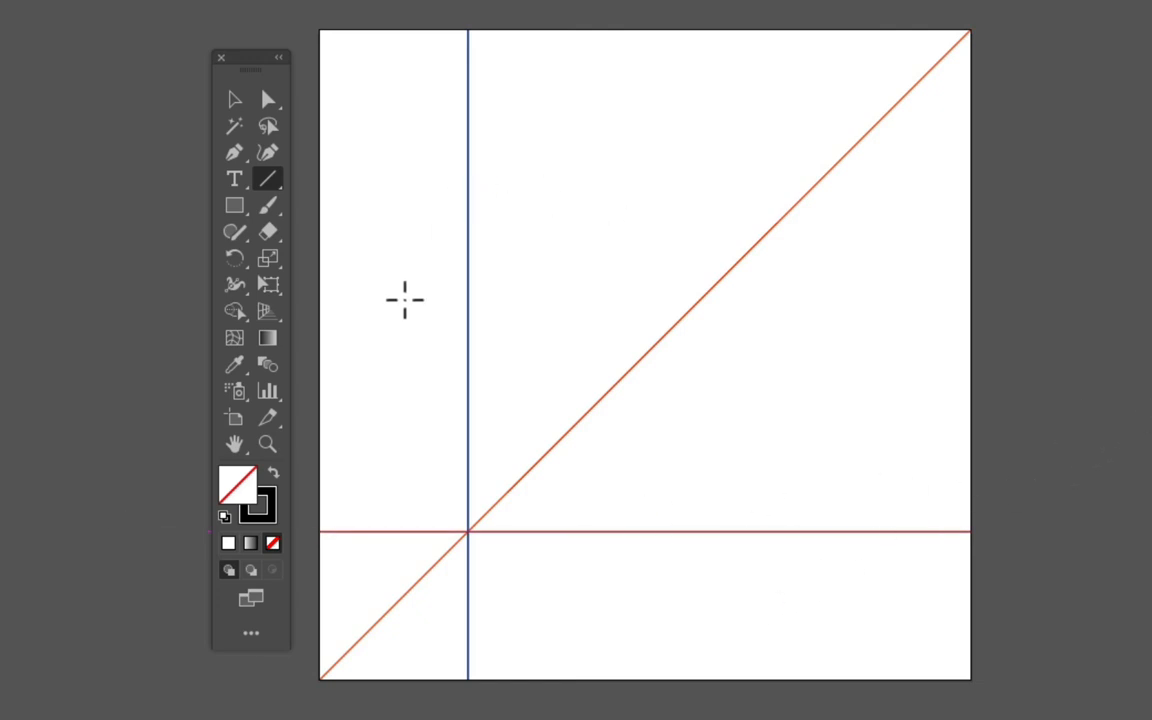
pyautogui.moveTo(412, 124)
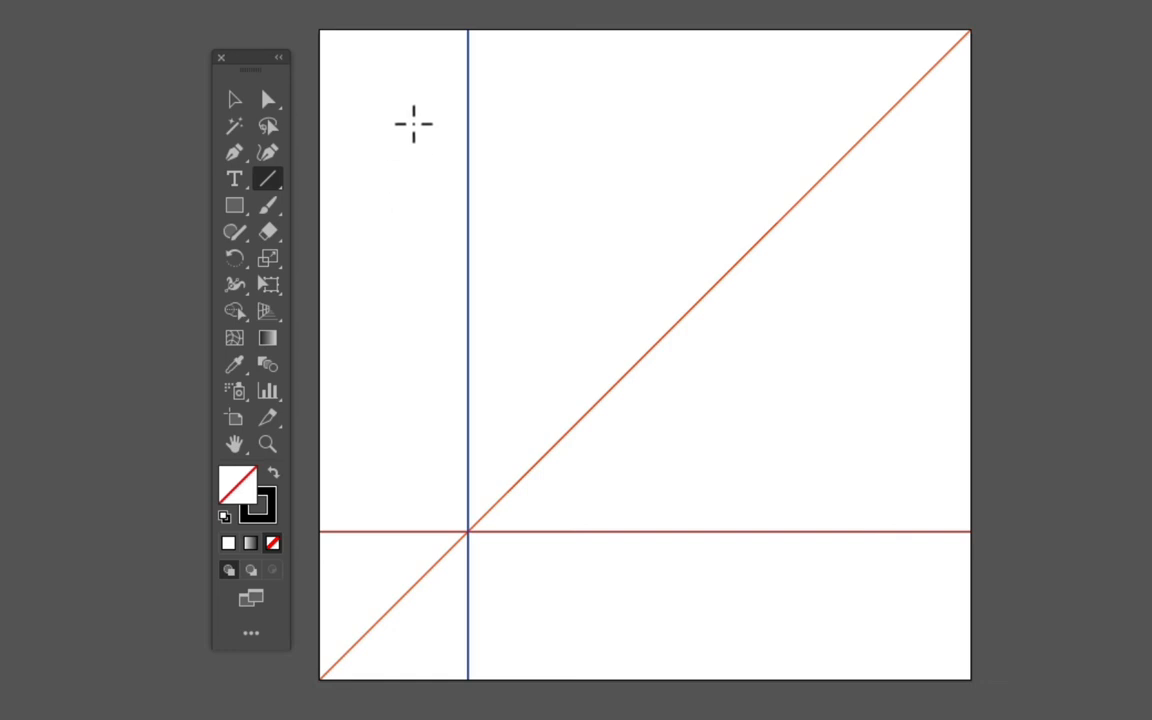
pyautogui.moveTo(448, 584)
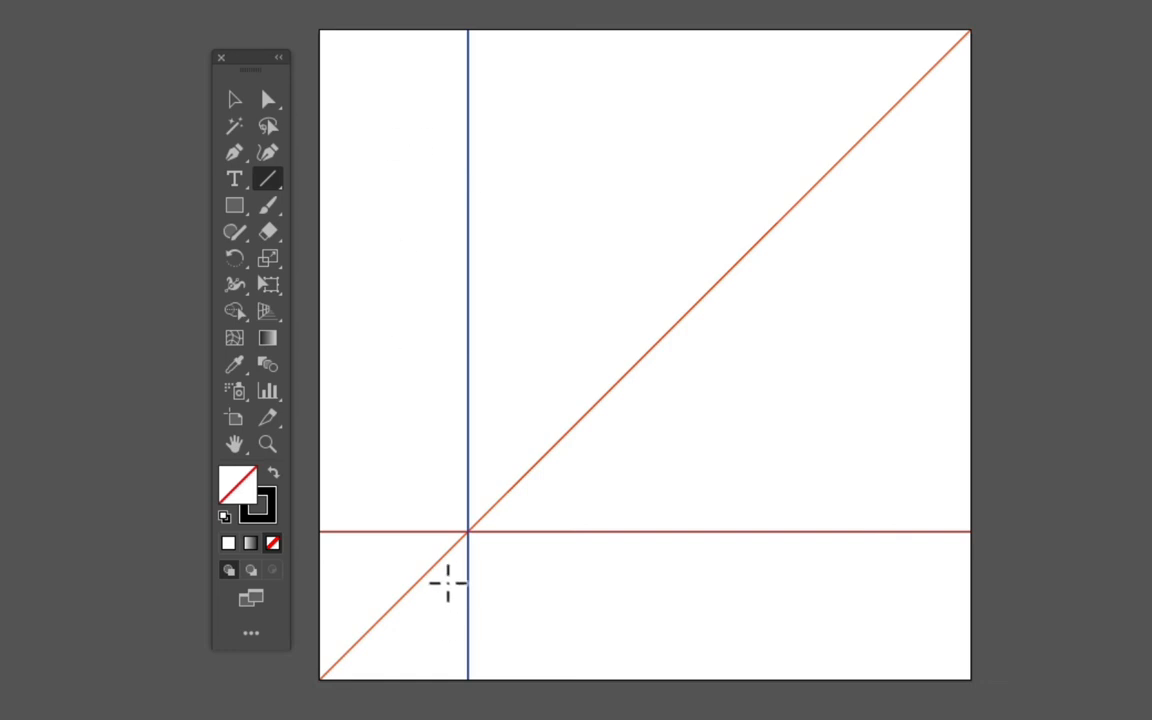
pyautogui.moveTo(1046, 614)
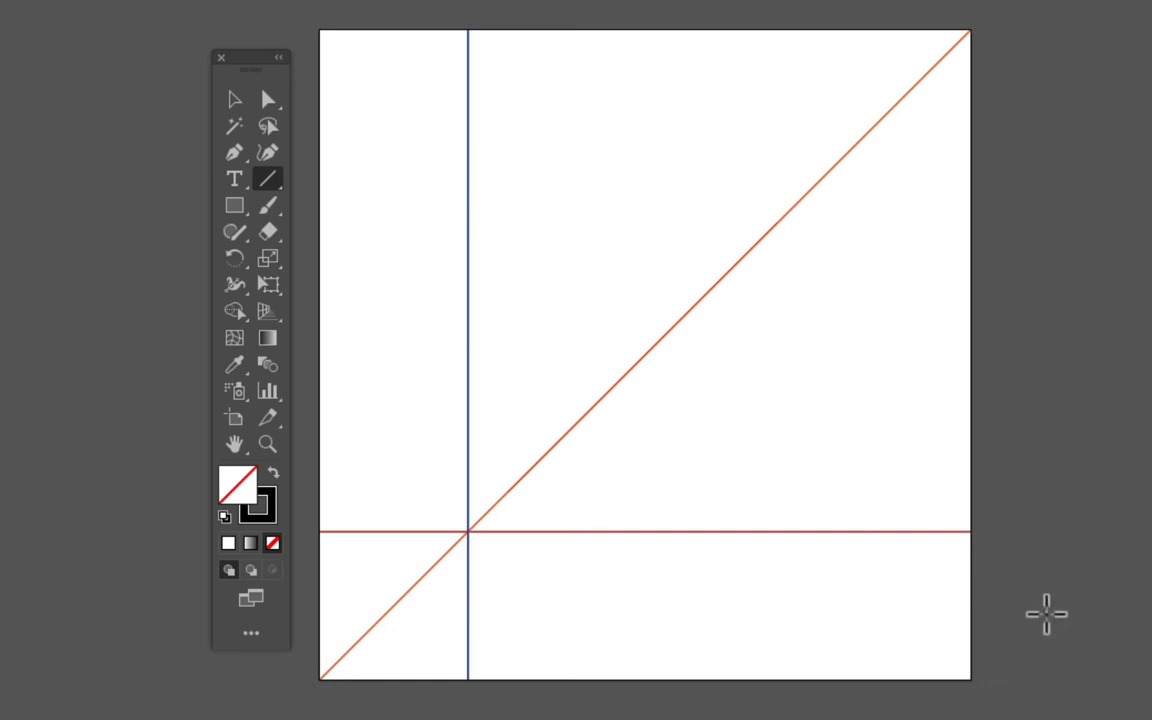
pyautogui.moveTo(572, 188)
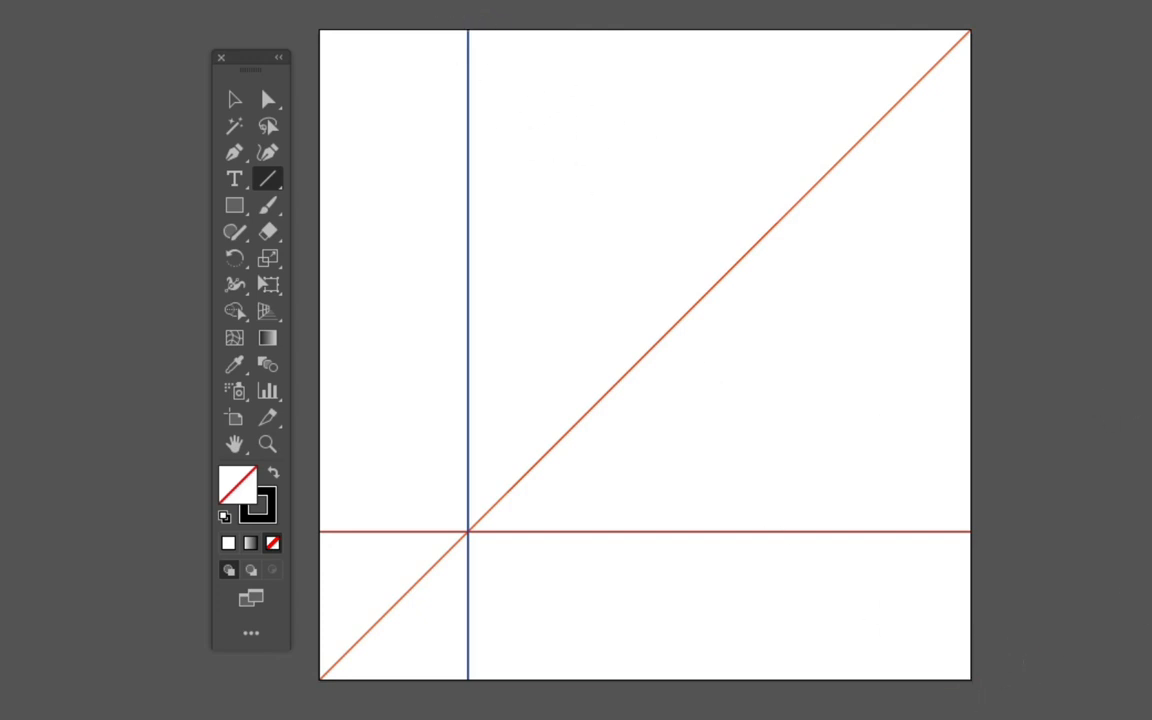
# - Draw more diagonal lines across the grid, then start saving as 'Project 1 - Grid Demo.ai'
pyautogui.moveTo(468, 36); pyautogui.dragTo(968, 680)
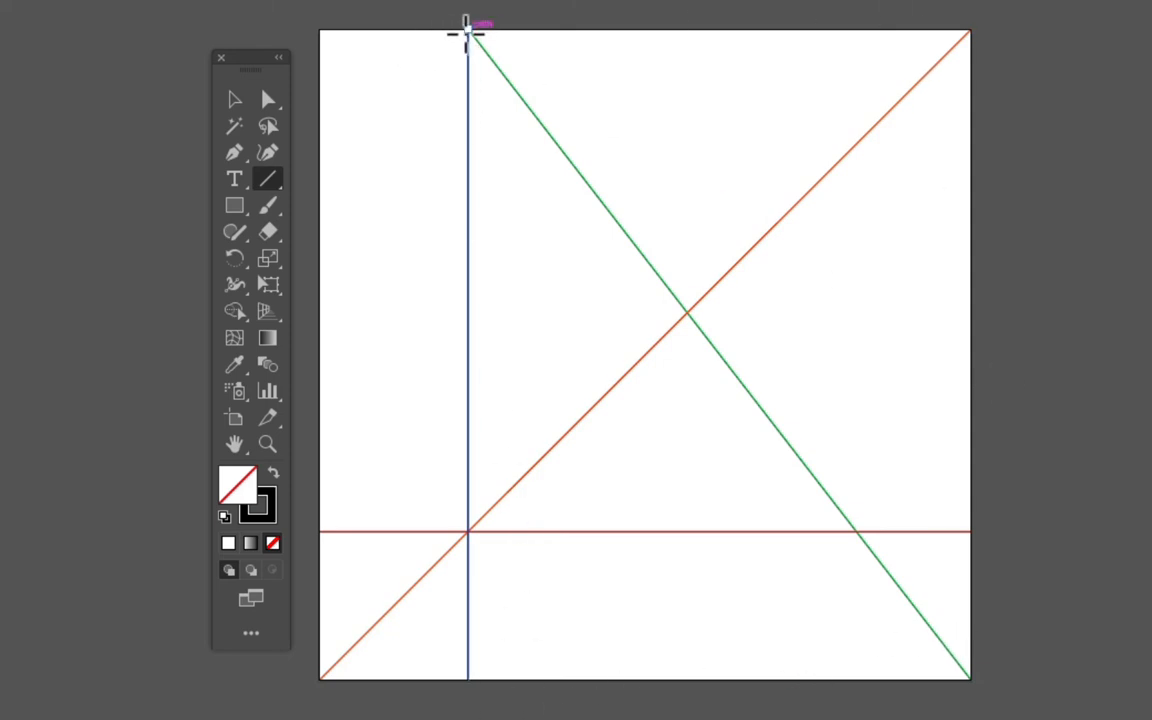
pyautogui.moveTo(1120, 684)
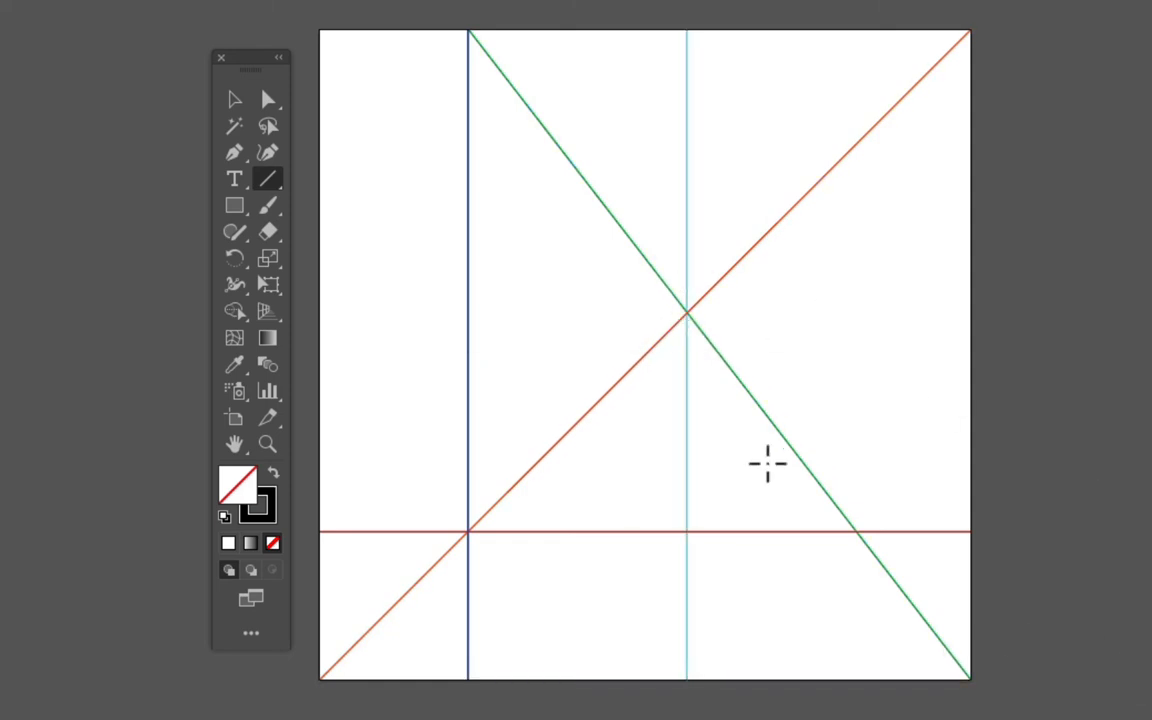
pyautogui.moveTo(720, 356); pyautogui.dragTo(720, 504)
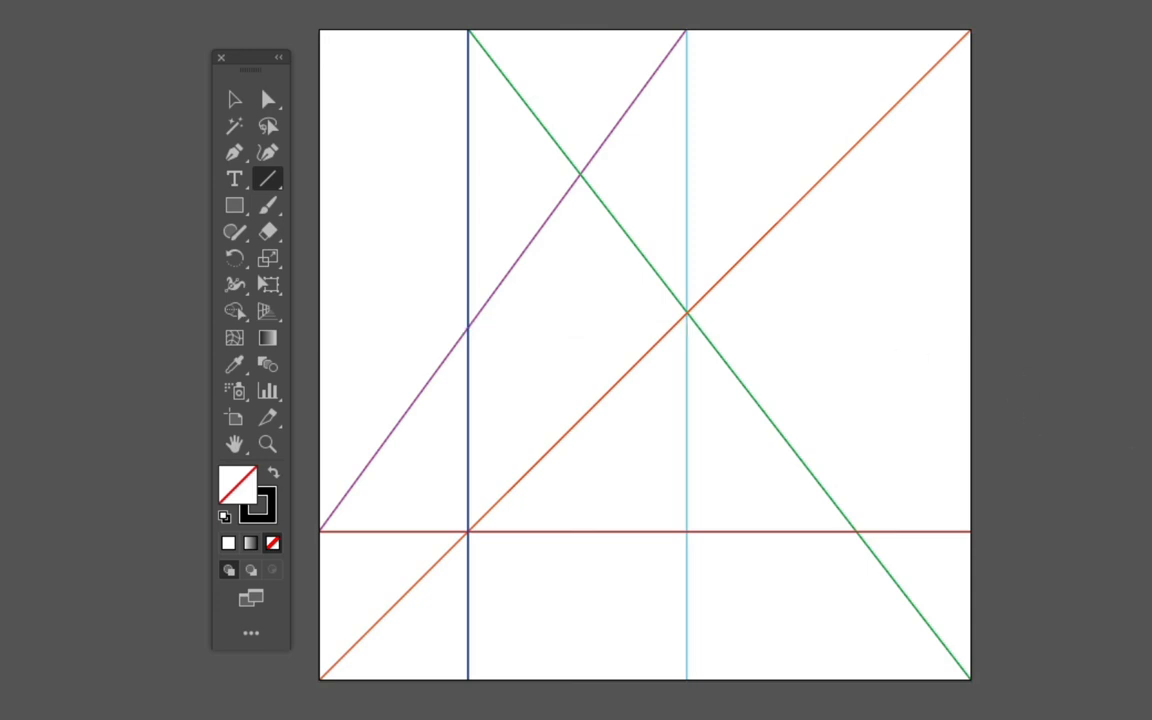
pyautogui.moveTo(750, 158)
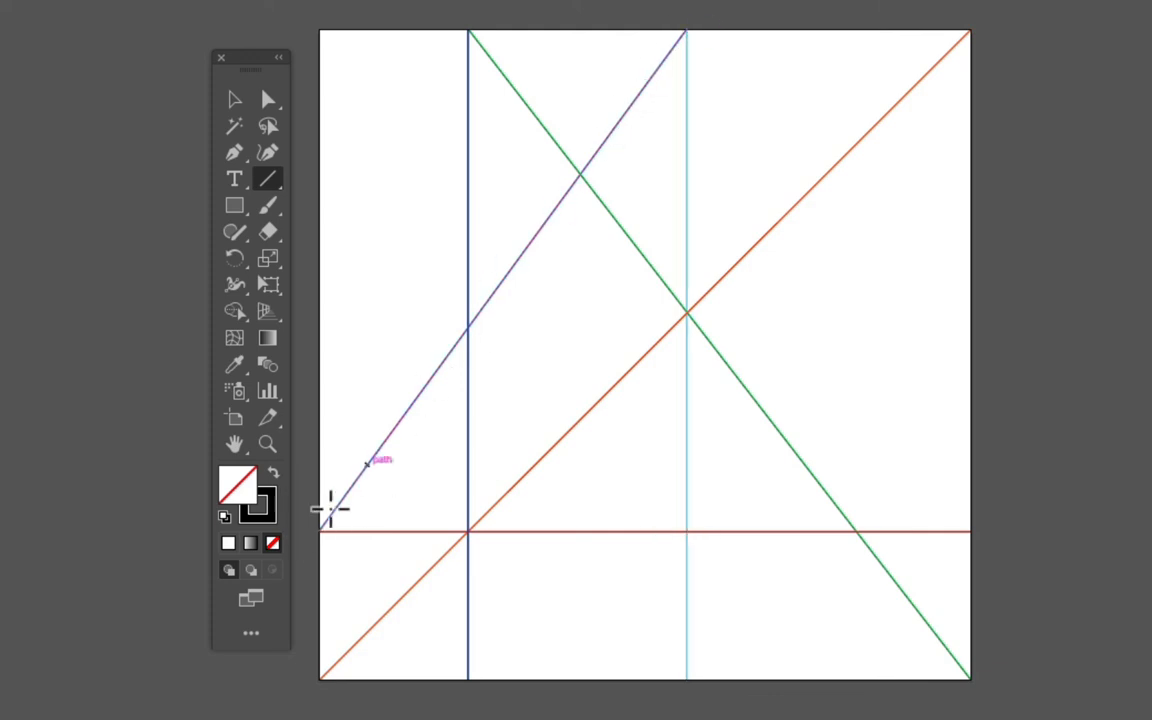
pyautogui.moveTo(404, 322)
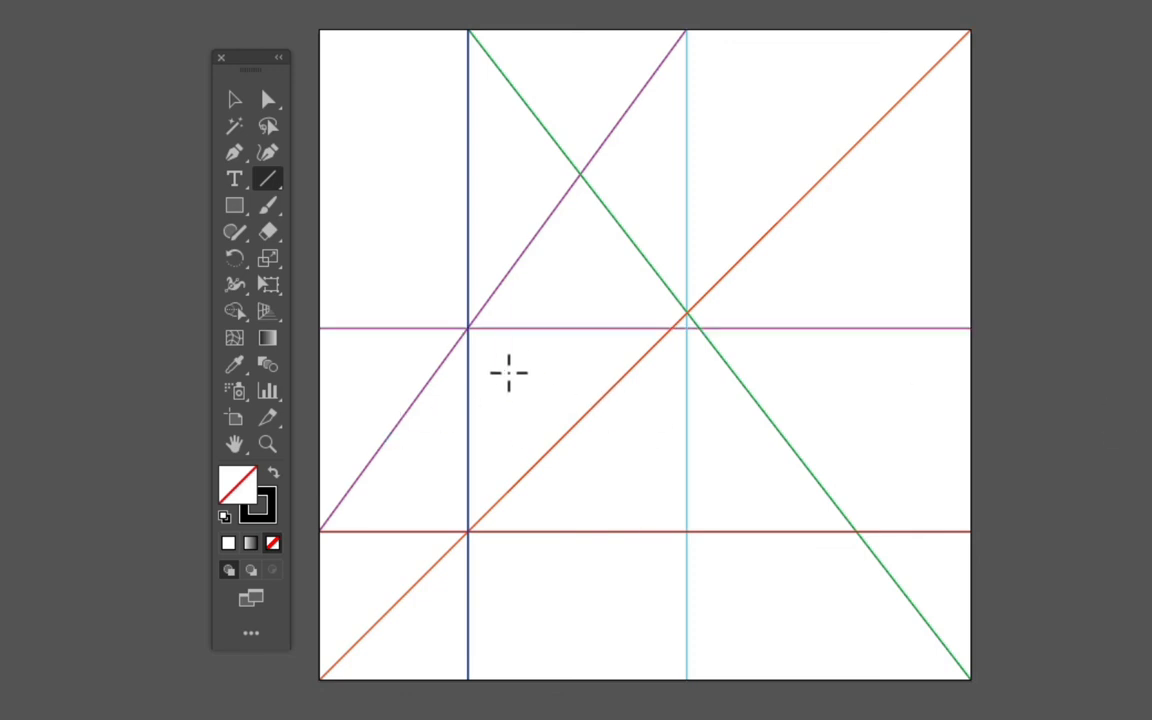
pyautogui.moveTo(478, 216)
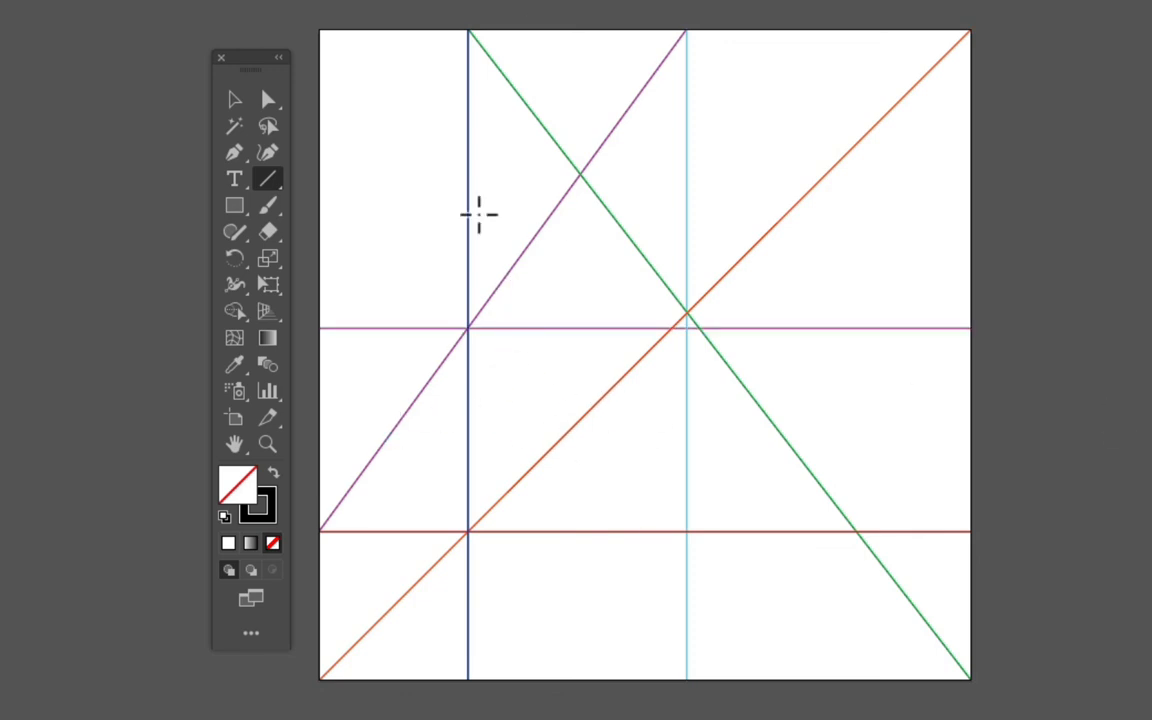
pyautogui.moveTo(714, 264)
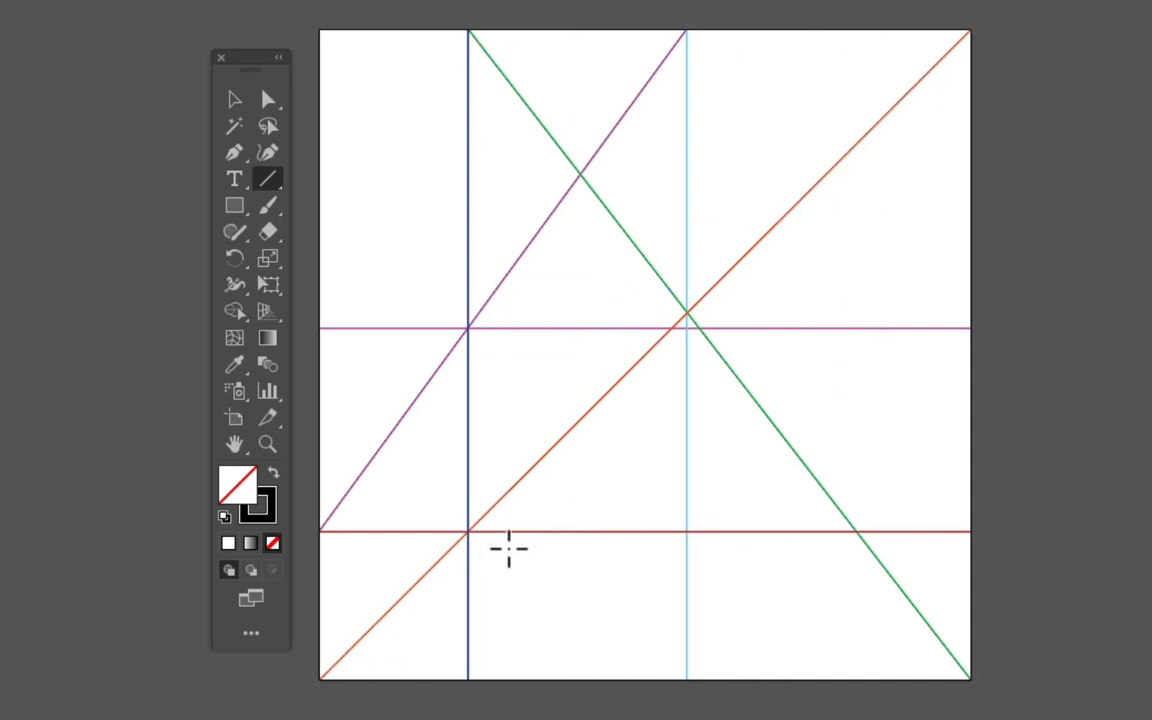
pyautogui.moveTo(876, 362)
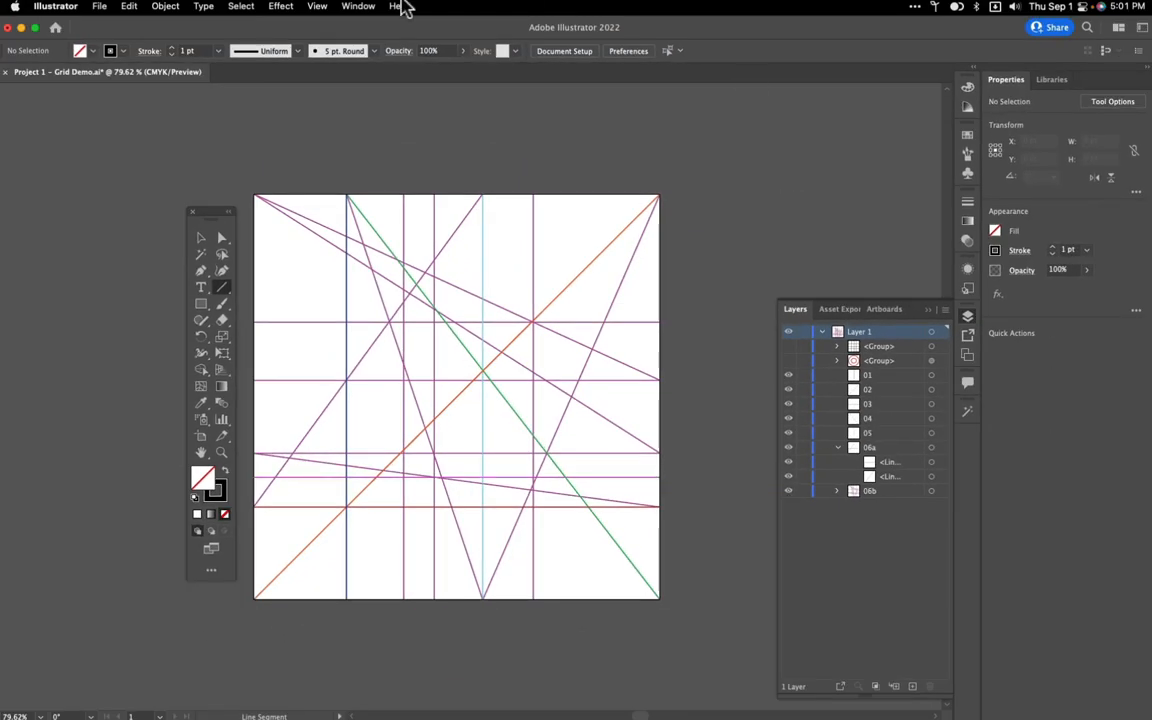
pyautogui.click(100, 6)
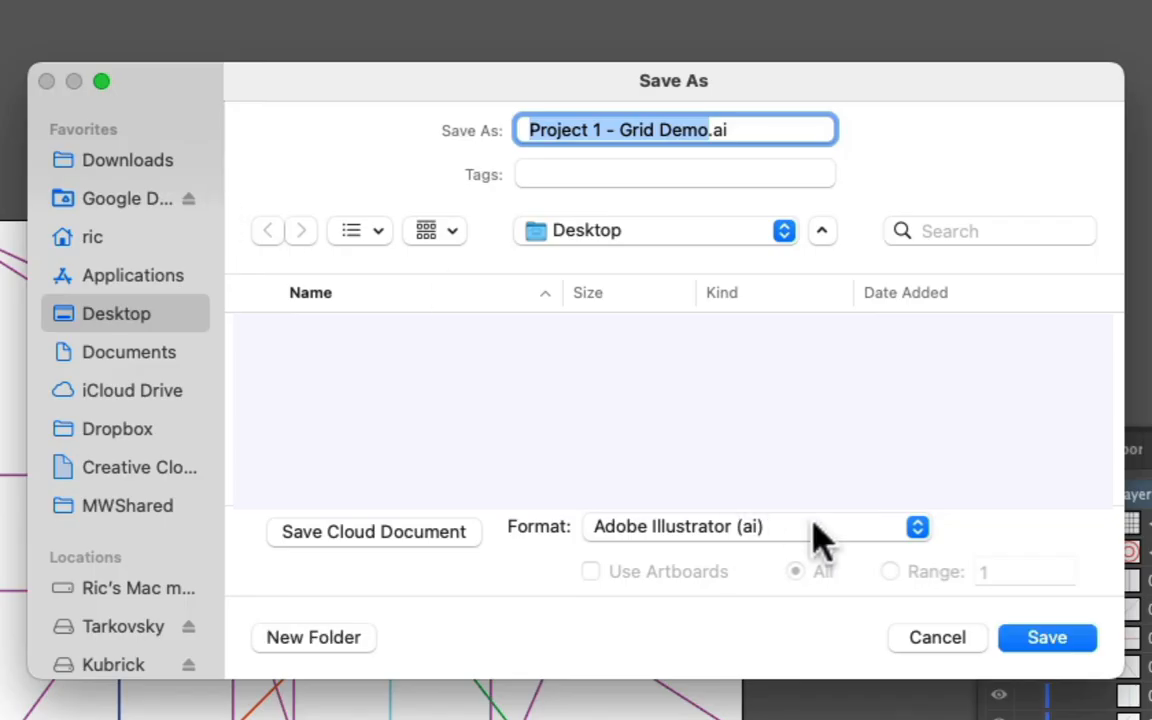
pyautogui.moveTo(1008, 700)
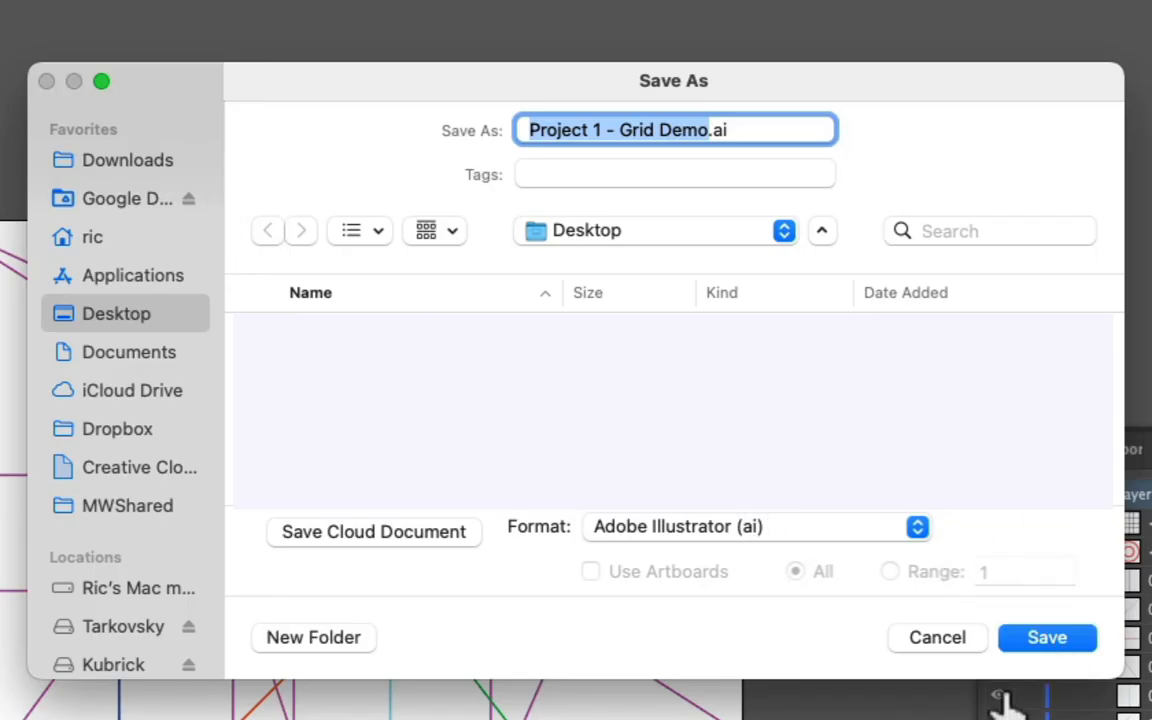
pyautogui.moveTo(936, 636)
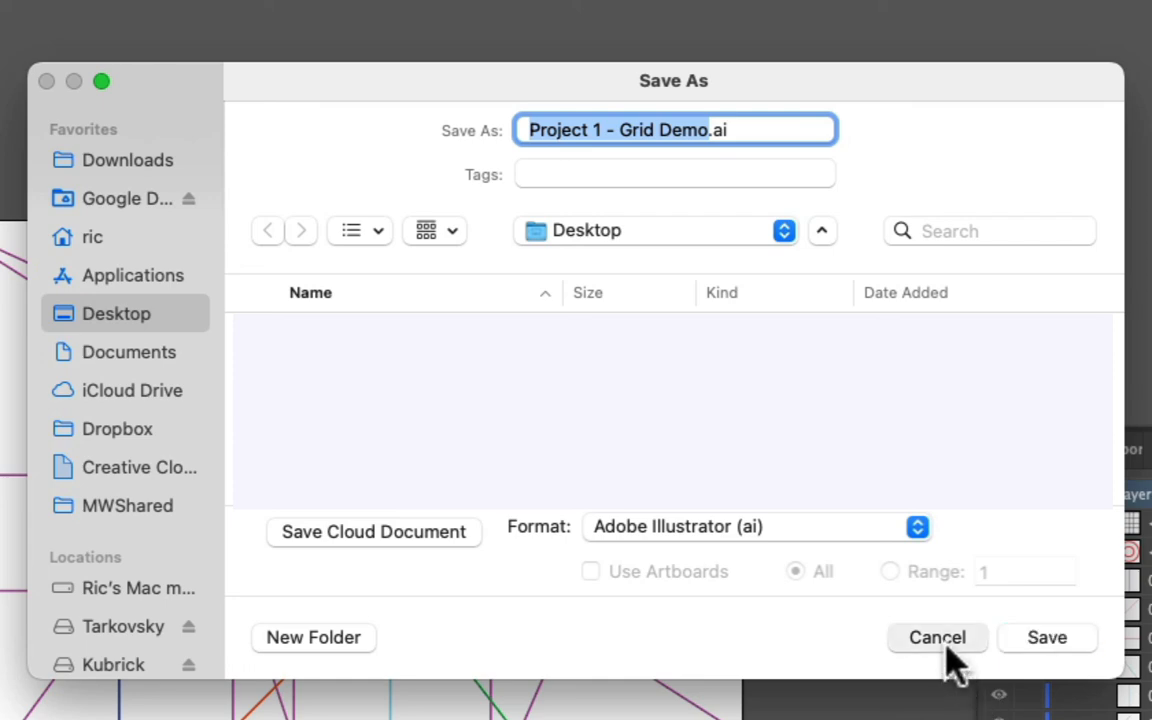